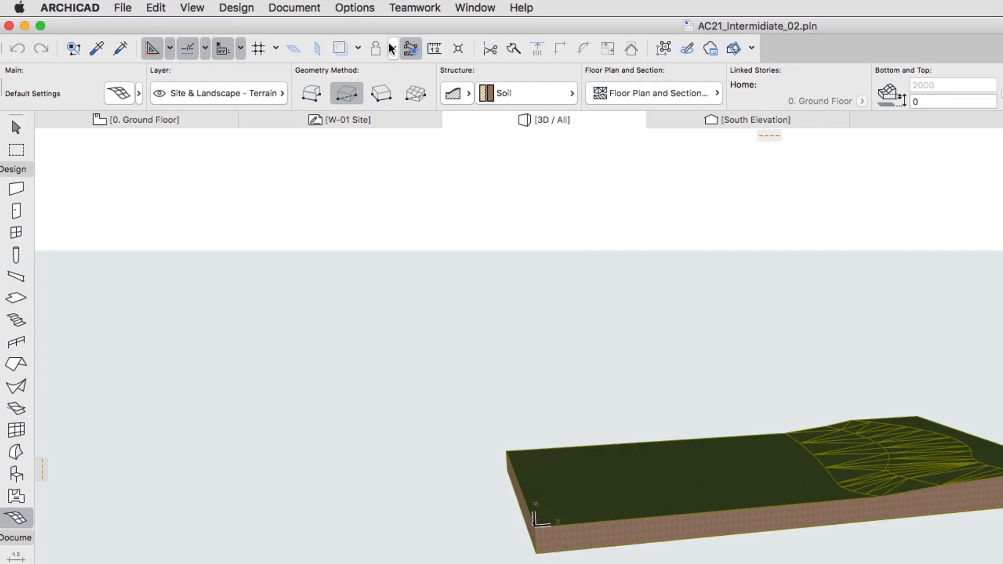
# Step: Reach the Building Materials dialog through Options > Element Attributes
pyautogui.click(354, 7)
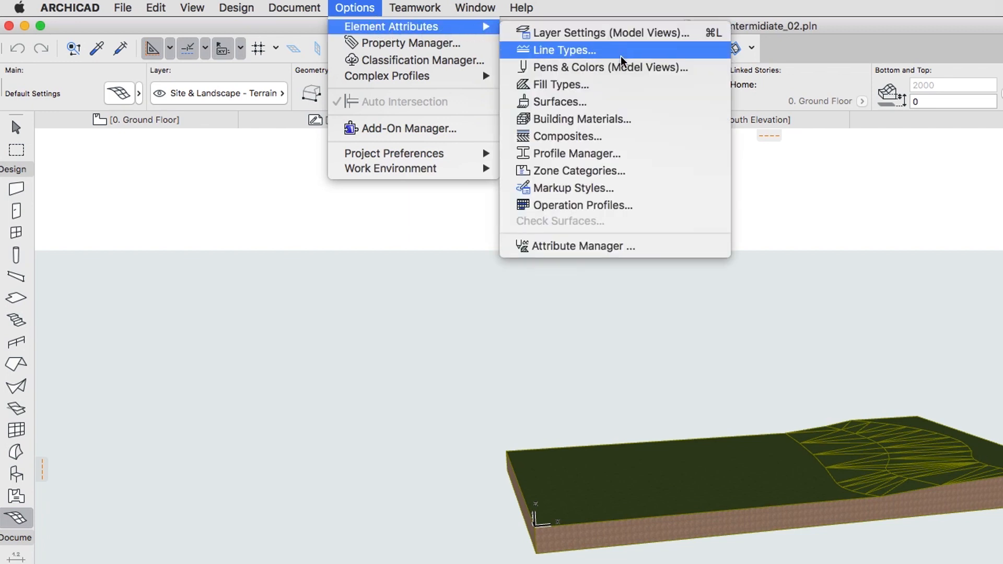
pyautogui.moveTo(656, 119)
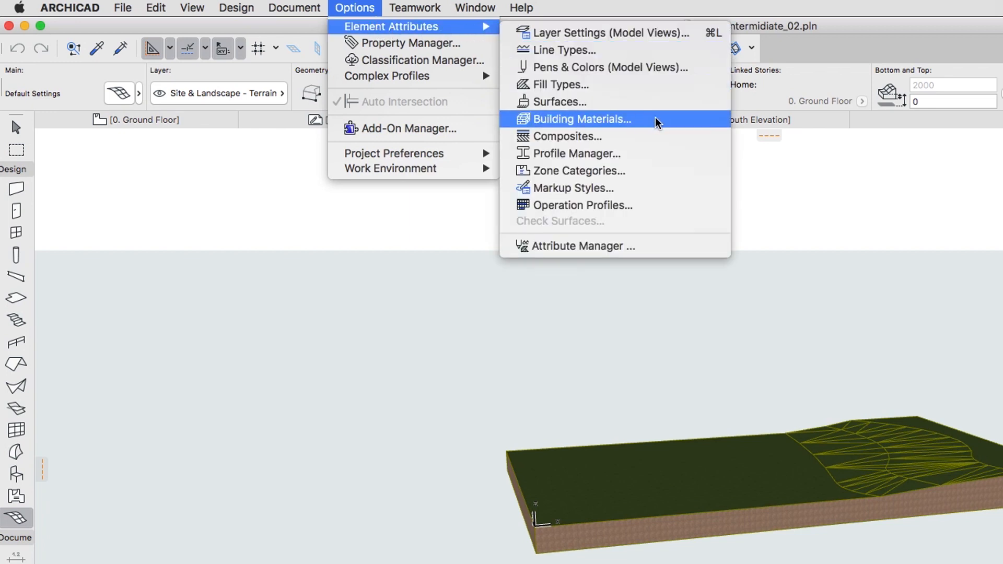
pyautogui.click(581, 119)
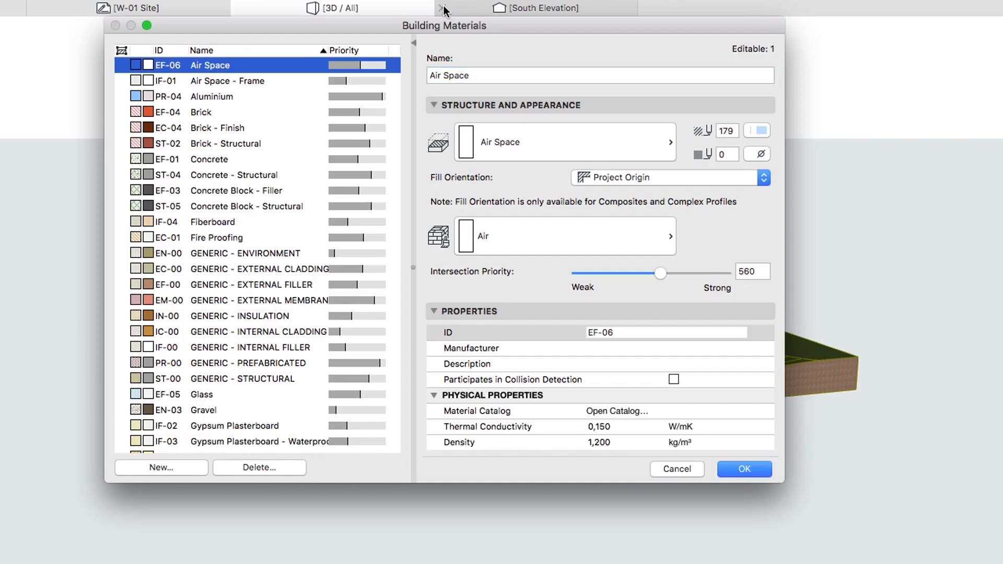
pyautogui.moveTo(139, 99)
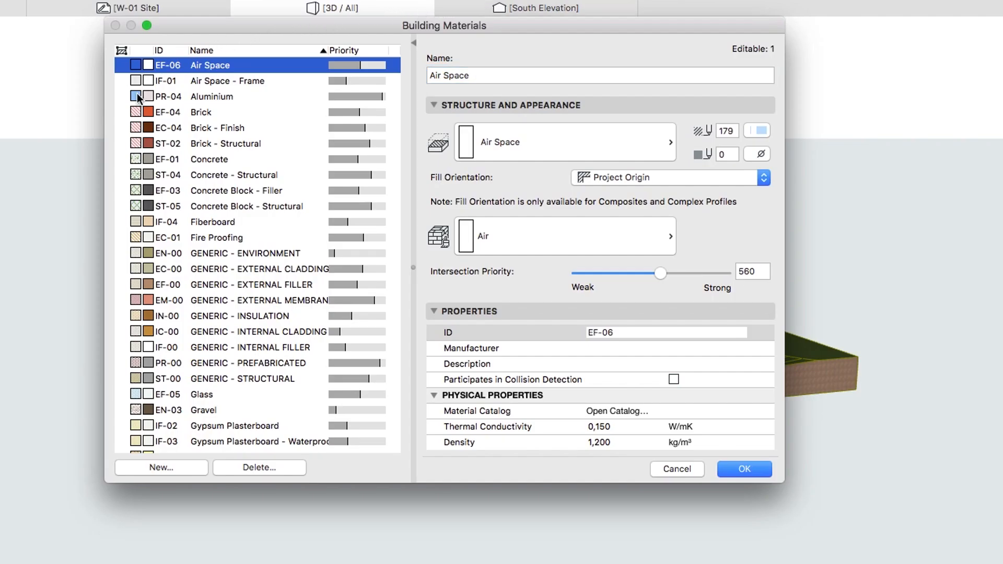
pyautogui.moveTo(178, 445)
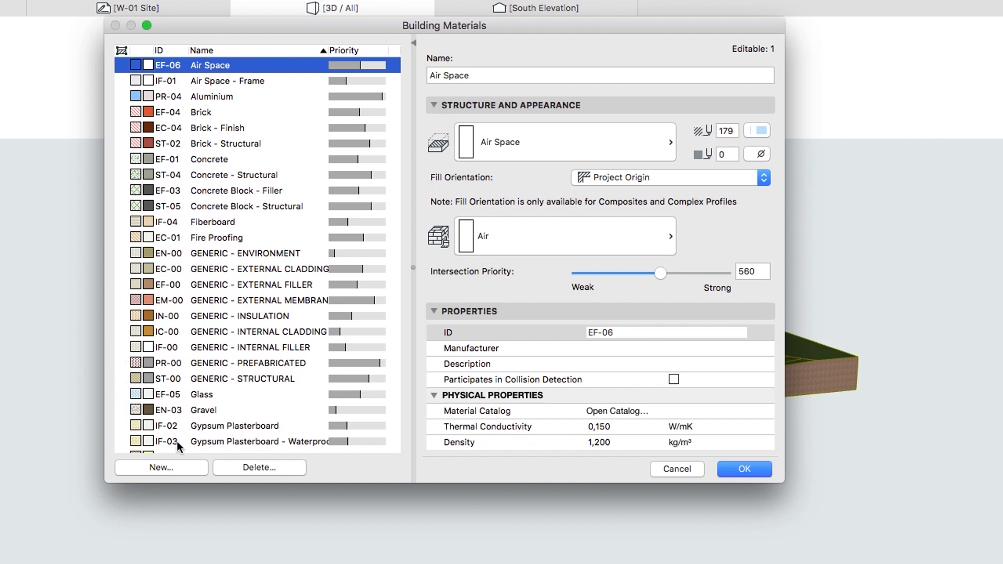
pyautogui.moveTo(415, 140)
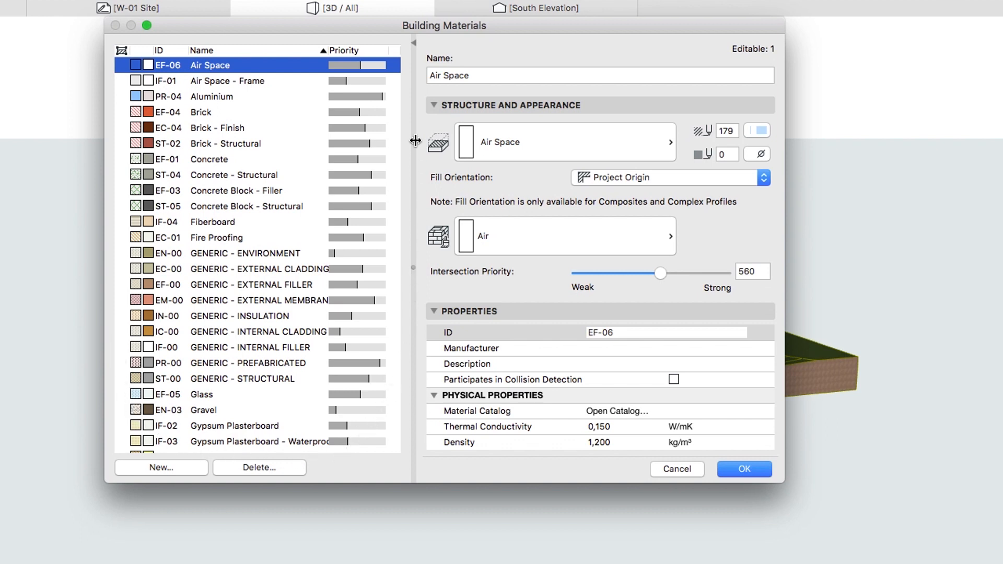
pyautogui.moveTo(382, 70)
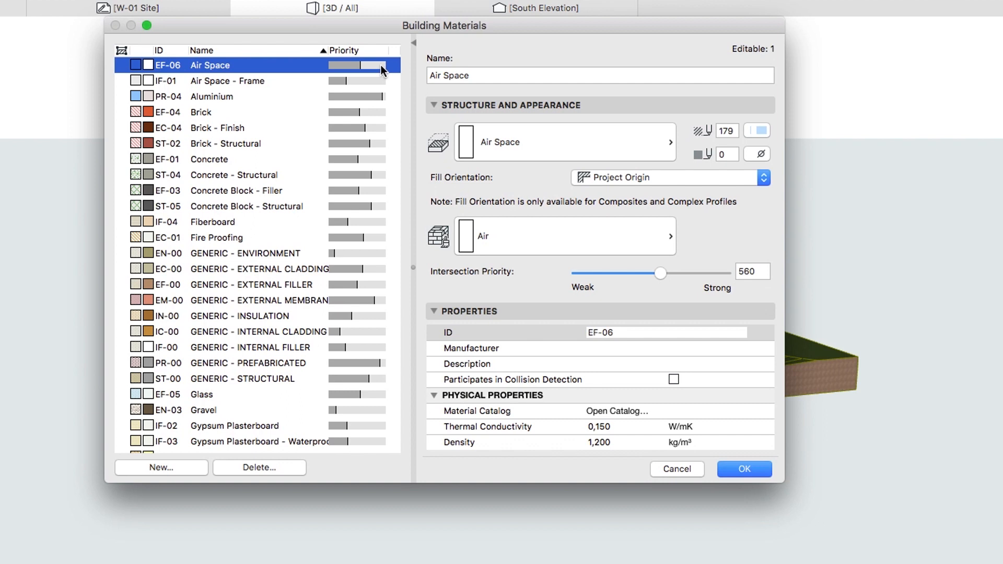
pyautogui.moveTo(377, 257)
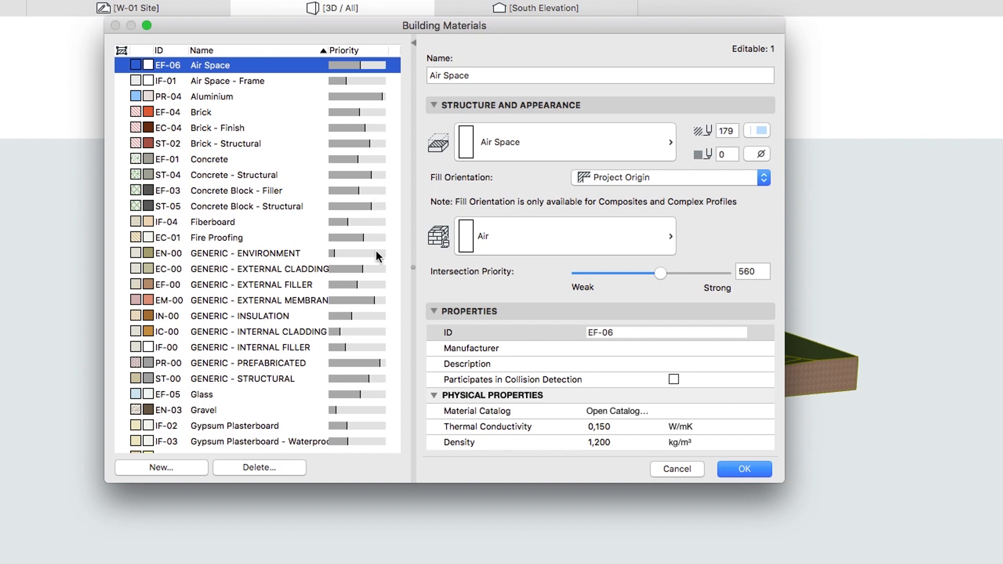
pyautogui.moveTo(377, 441)
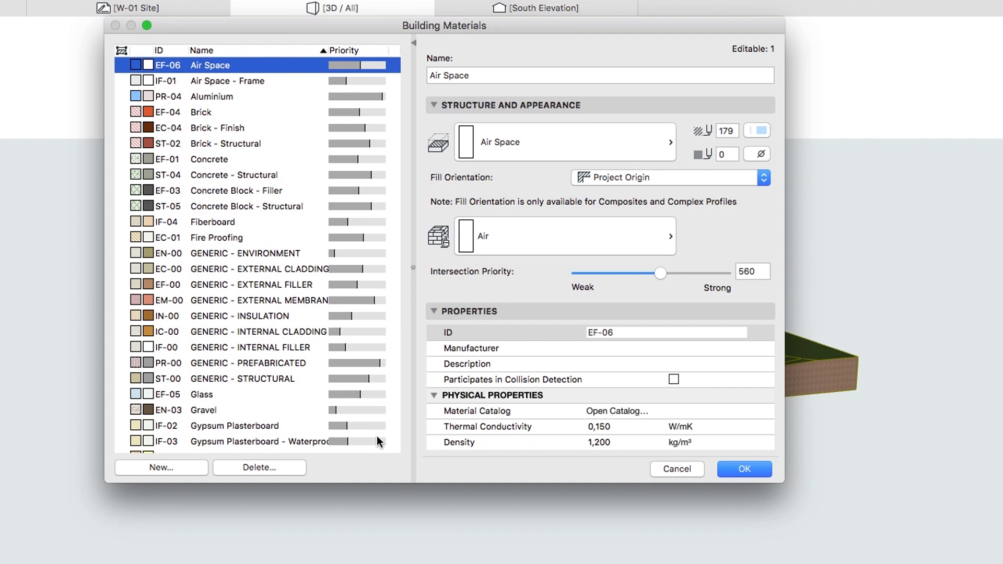
pyautogui.moveTo(379, 324)
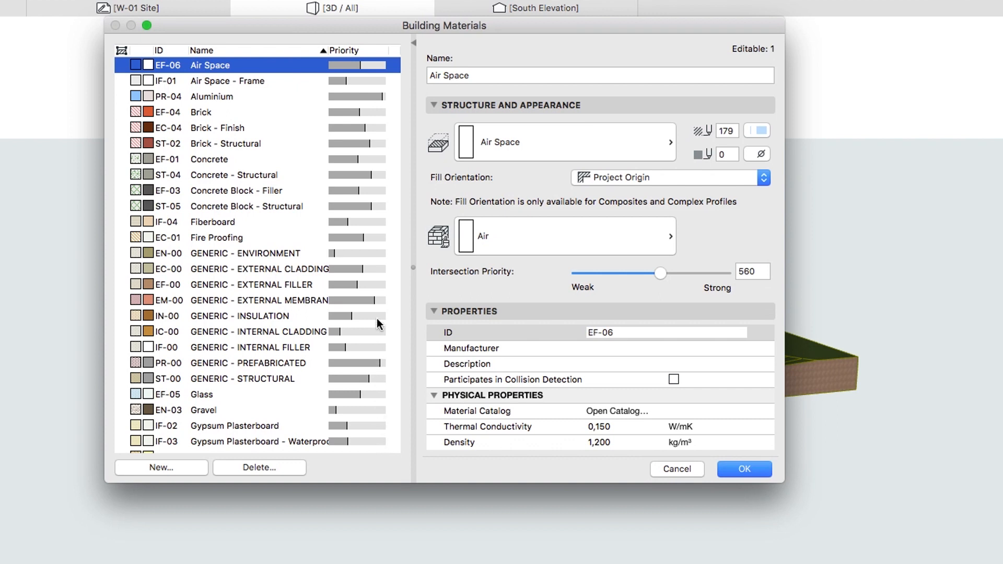
pyautogui.moveTo(364, 60)
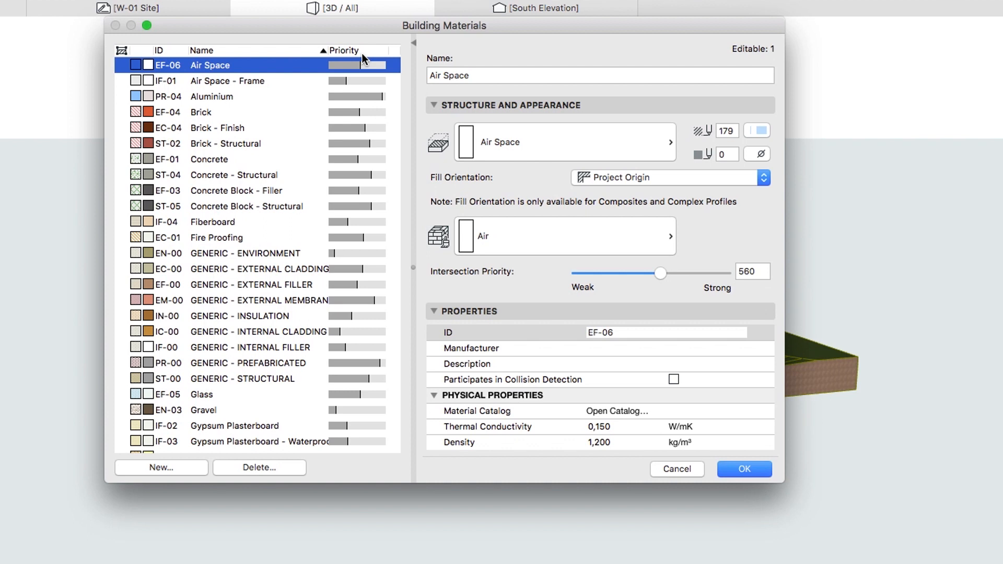
# Step: Select Brick - Finish to display its Common Brick fill and Brick - Brown surface
pyautogui.click(344, 50)
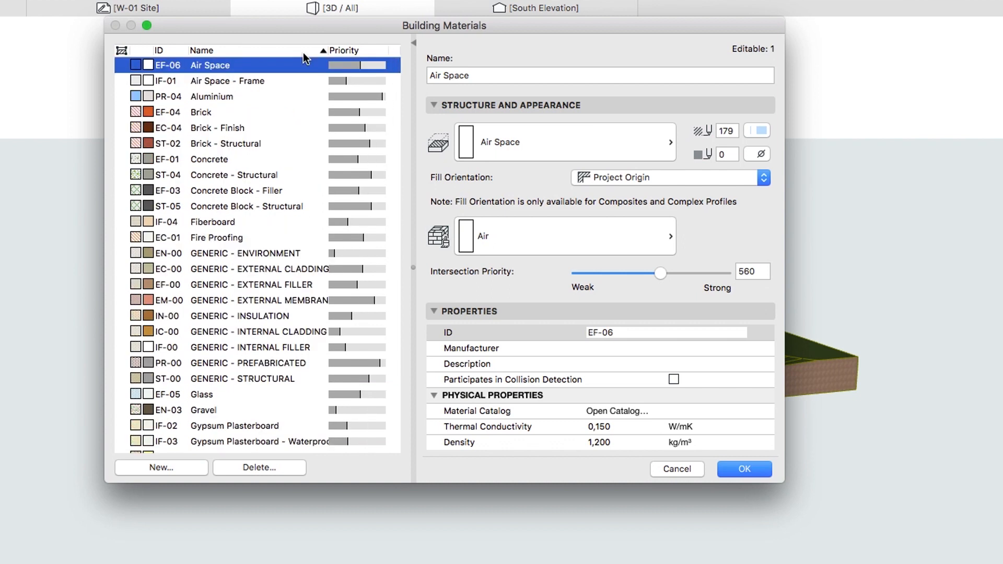
pyautogui.moveTo(482, 87)
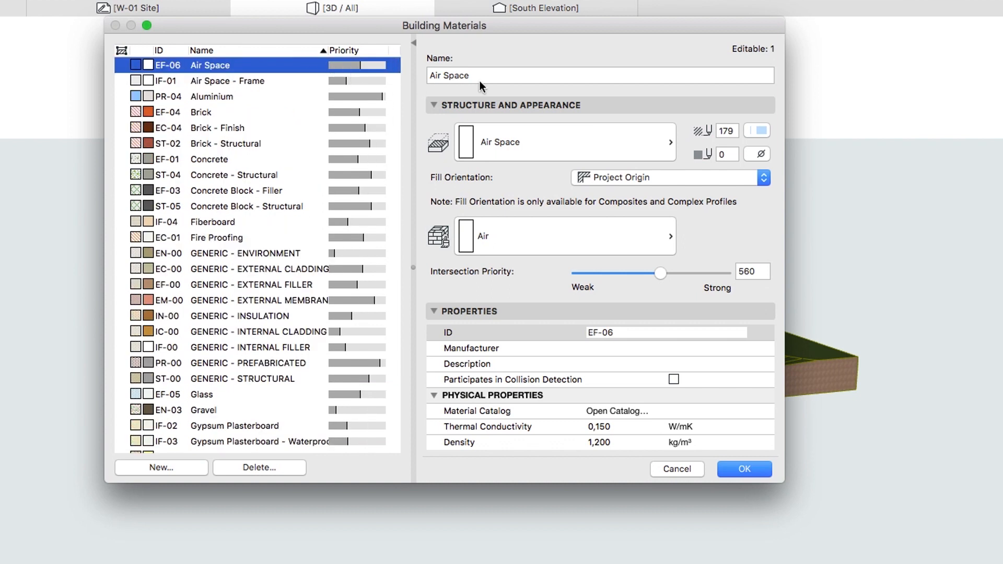
pyautogui.moveTo(788, 259)
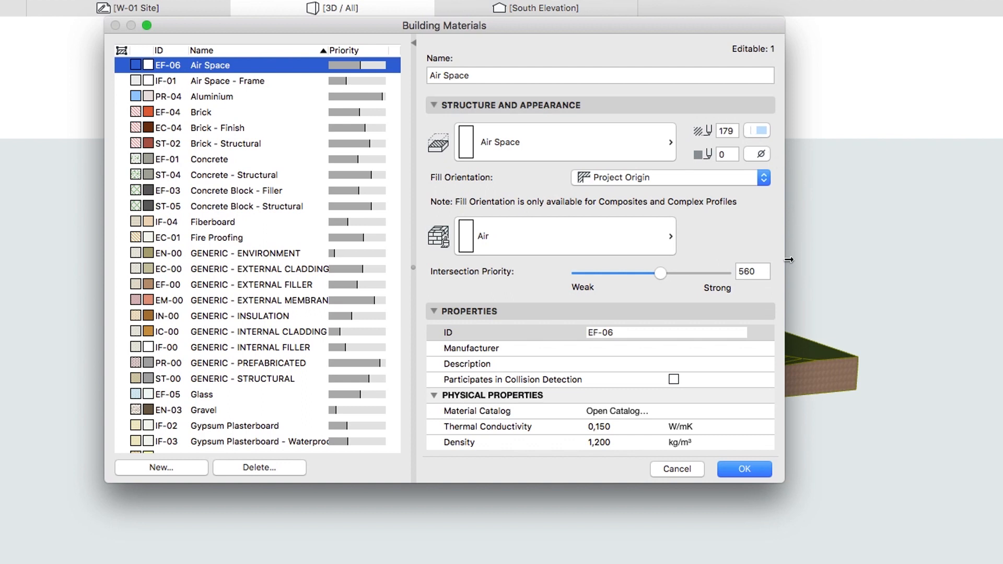
pyautogui.moveTo(432, 272)
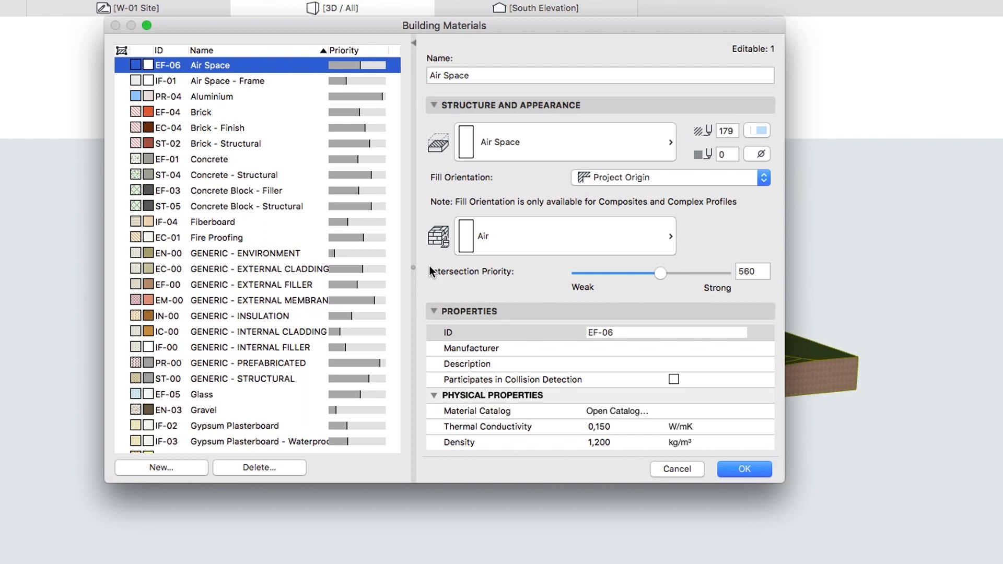
pyautogui.moveTo(440, 136)
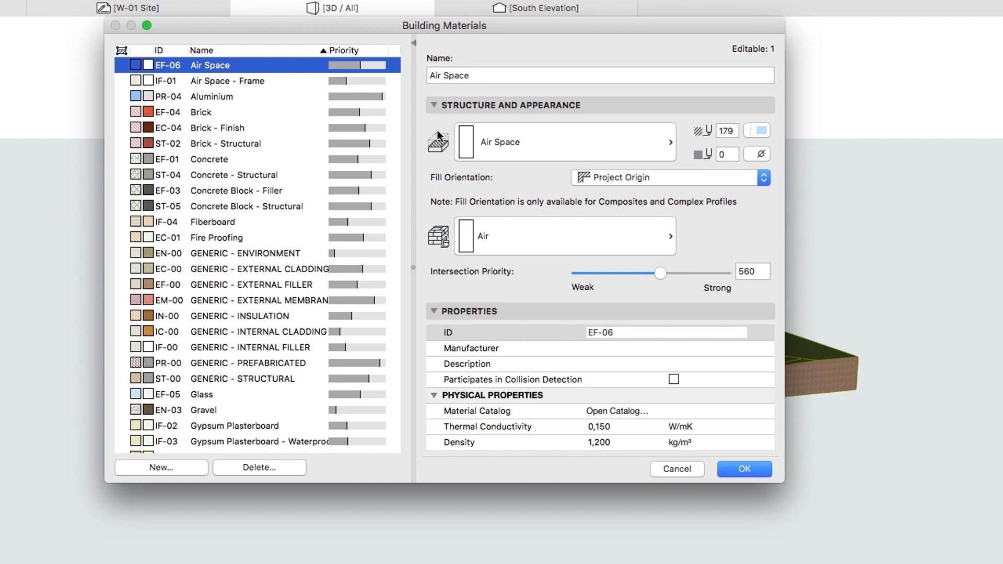
pyautogui.click(217, 127)
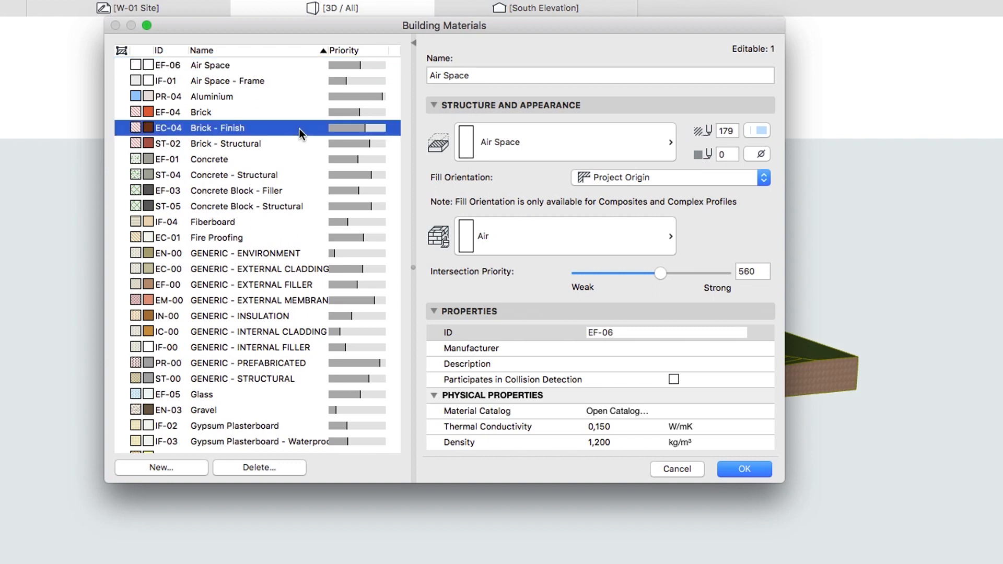
pyautogui.click(218, 128)
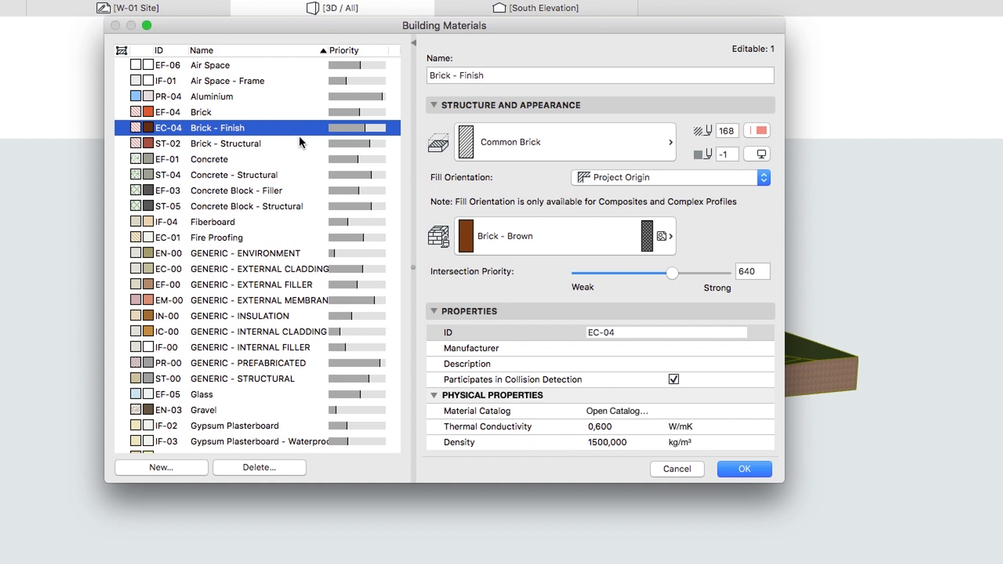
pyautogui.moveTo(215, 438)
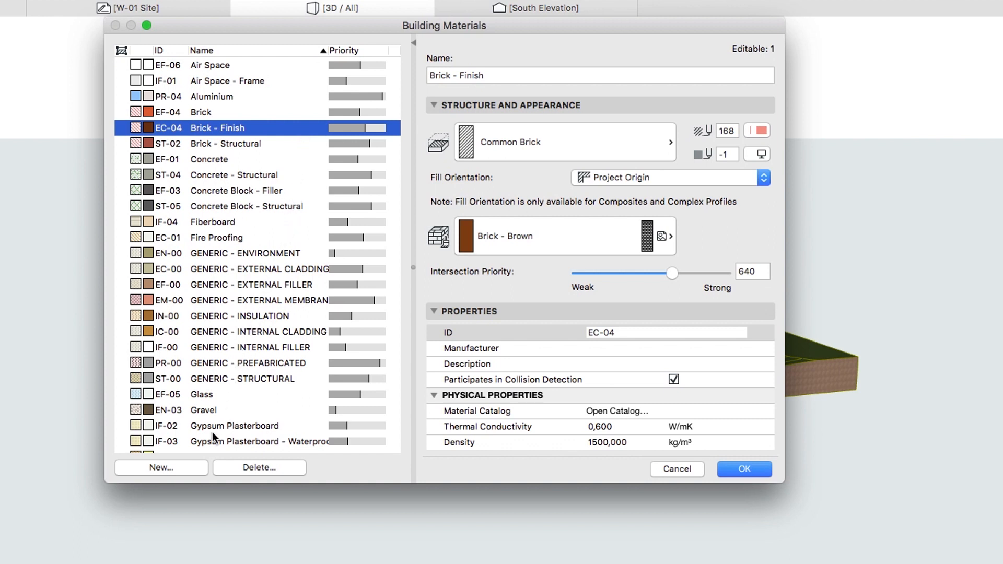
# Step: Duplicate Brick - Finish as a new material named 'Brick - Finish (white)'
pyautogui.click(161, 467)
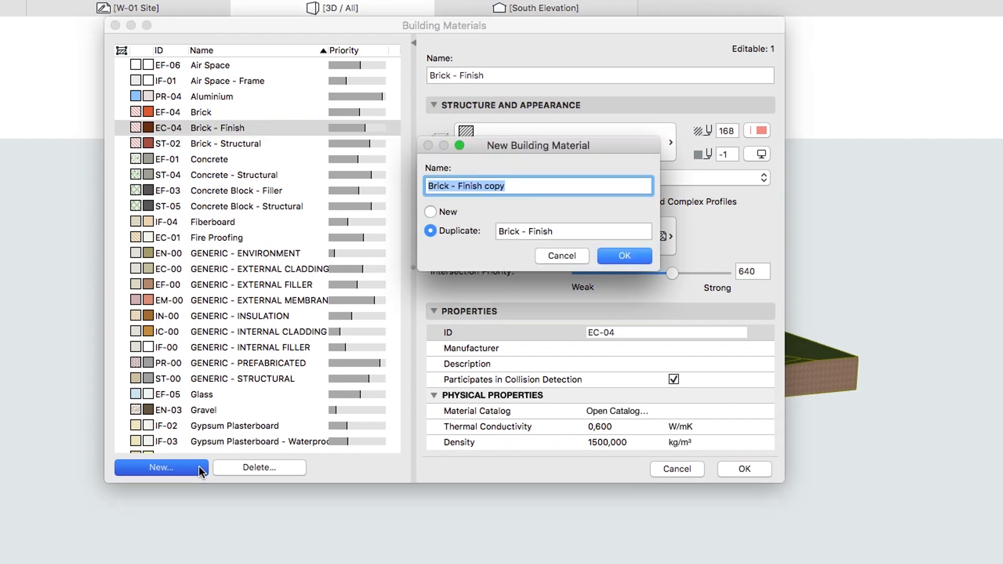
pyautogui.moveTo(244, 449)
pyautogui.write('(whi')
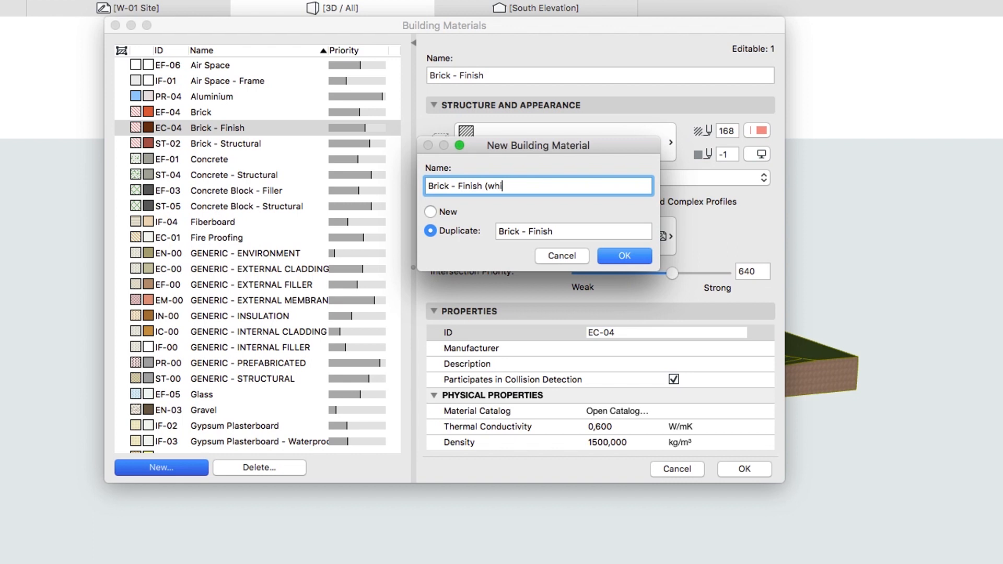
pyautogui.write('te)')
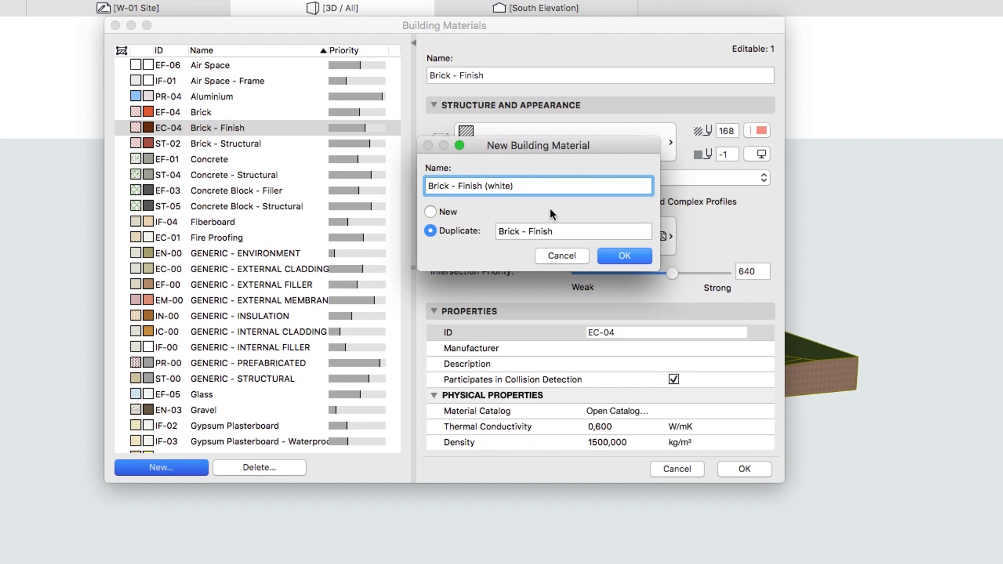
pyautogui.click(623, 256)
pyautogui.write('161')
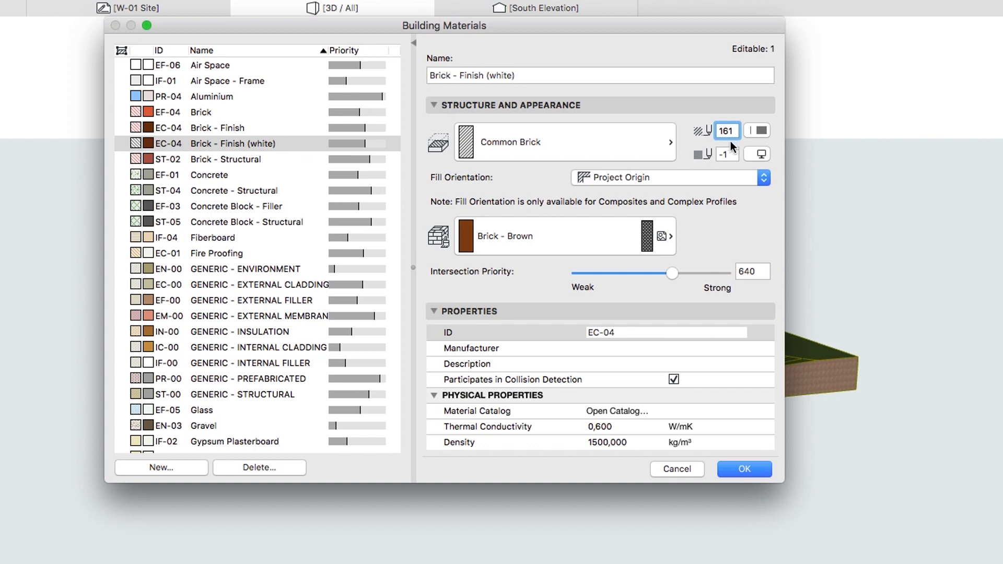
# Step: Replace the Brick - Brown surface with Brick - White Natural on the new material
pyautogui.click(662, 235)
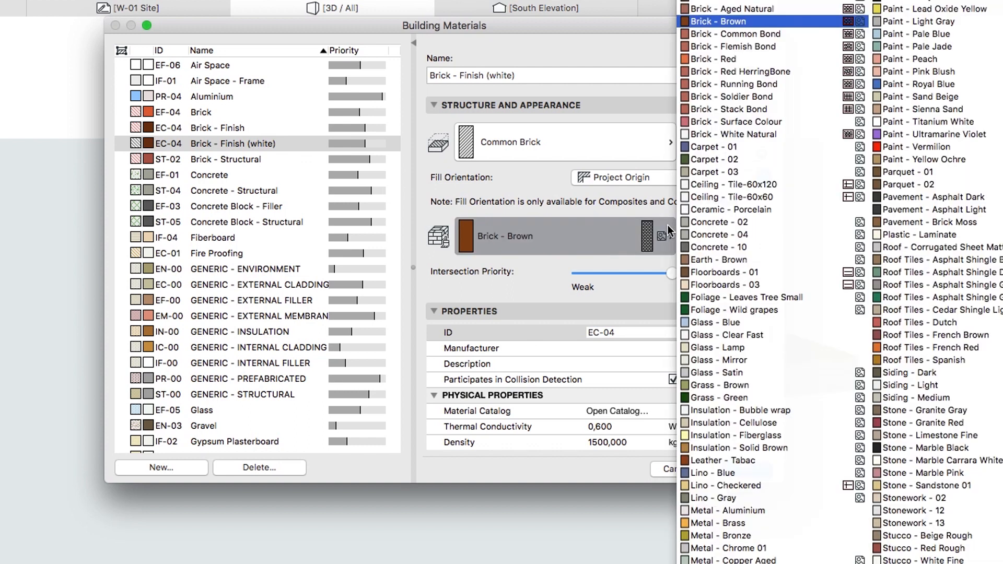
pyautogui.click(720, 146)
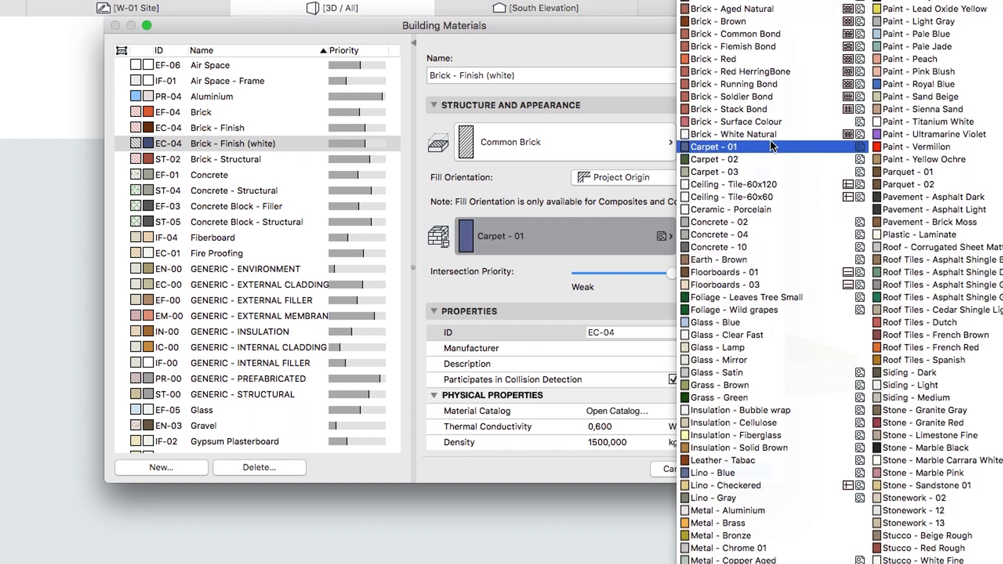
pyautogui.click(728, 134)
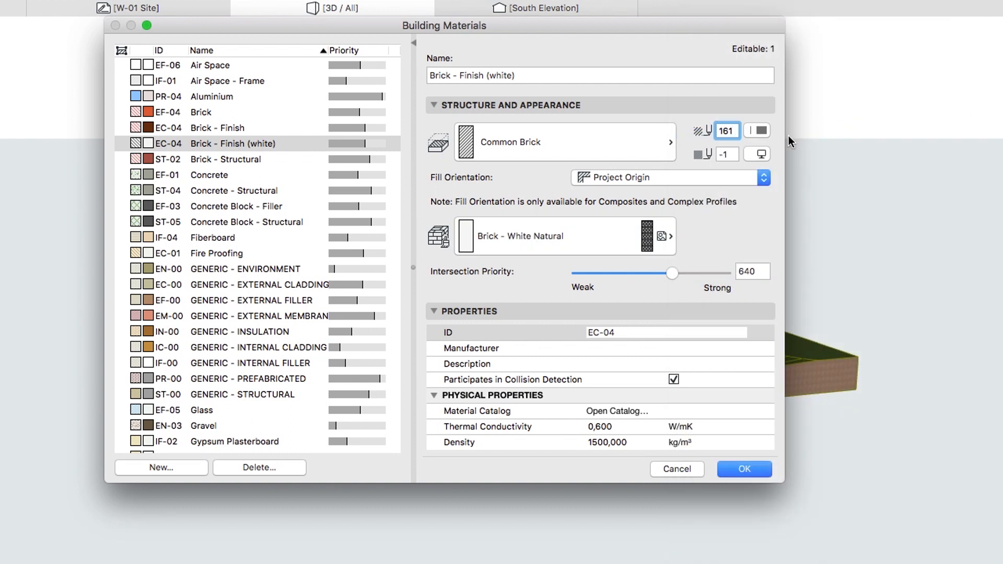
pyautogui.moveTo(786, 290)
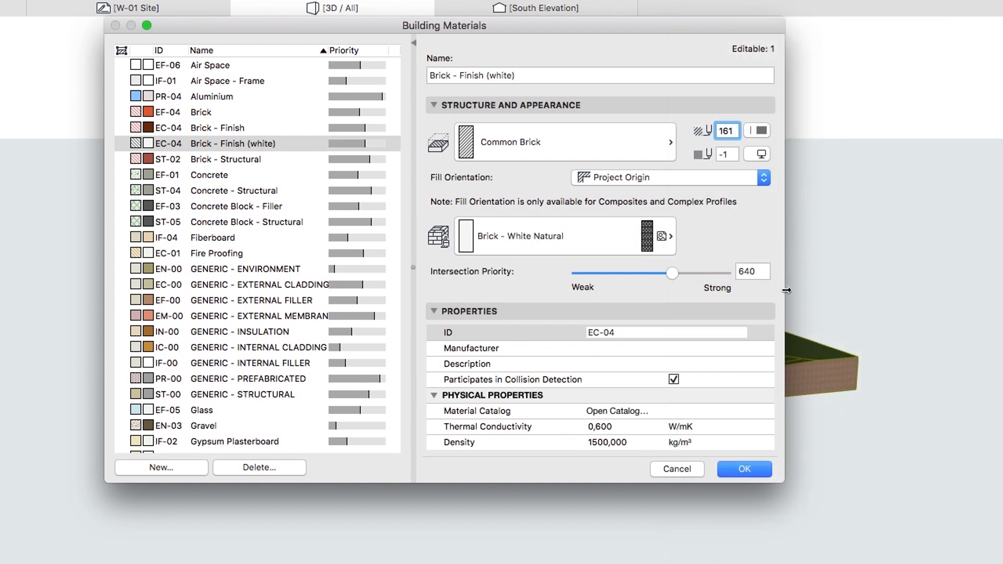